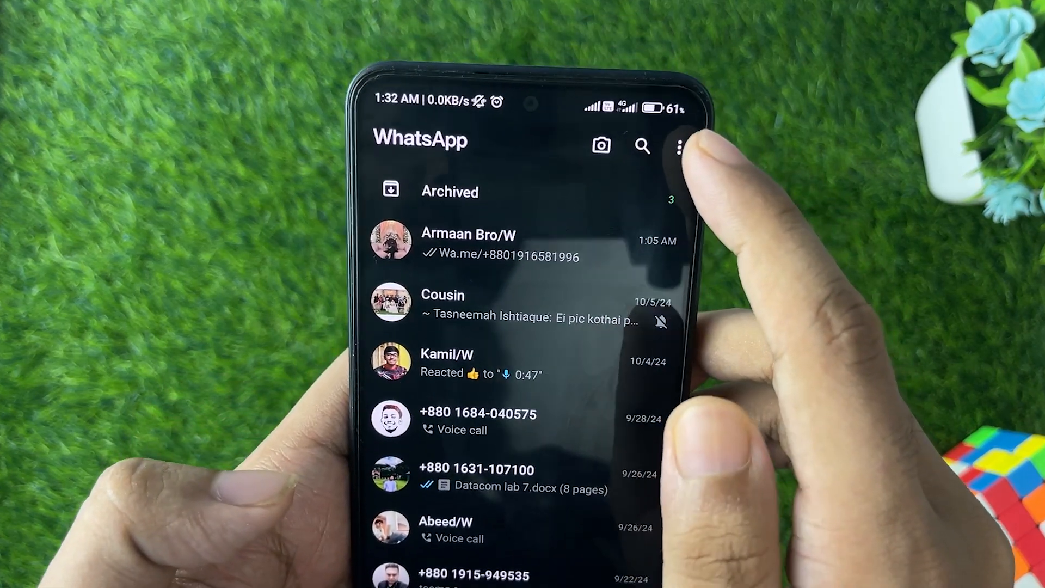
# - Go from the chat list into WhatsApp Settings via the more-options menu
pyautogui.click(678, 147)
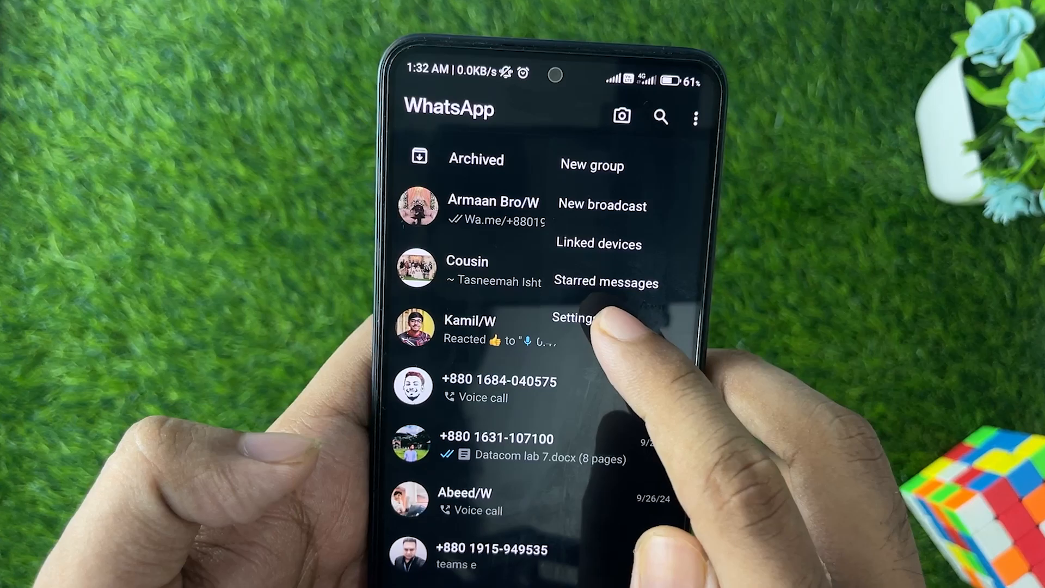
pyautogui.click(575, 318)
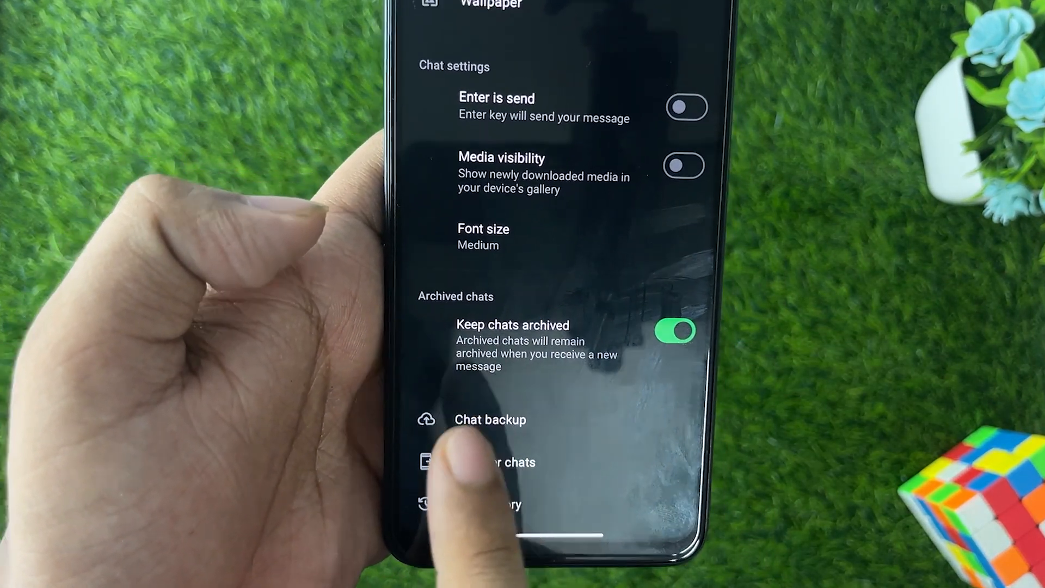
# - Review Chat backup: Google account set, weekly frequency, videos included
pyautogui.click(490, 419)
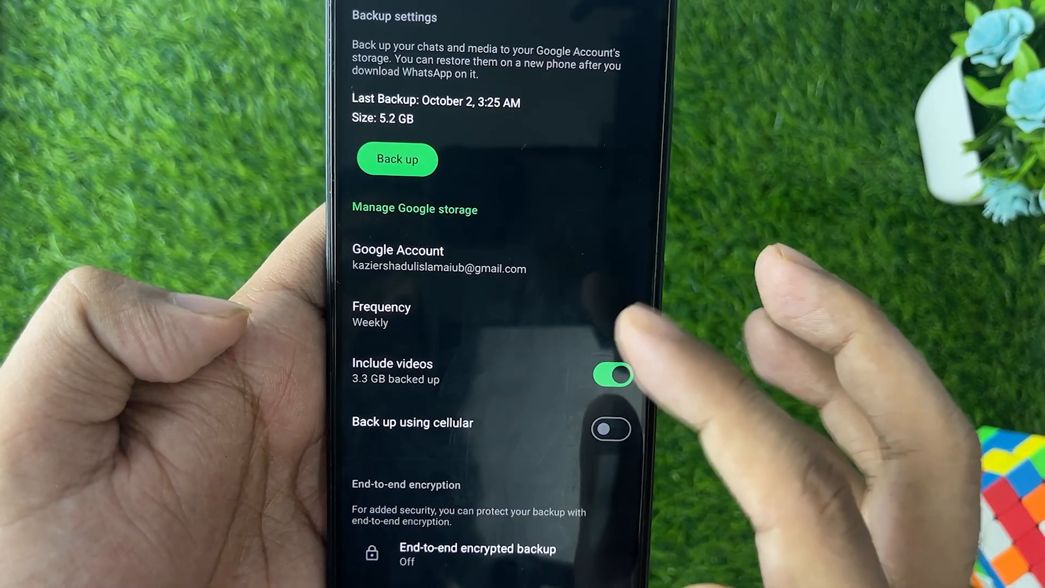
pyautogui.click(381, 314)
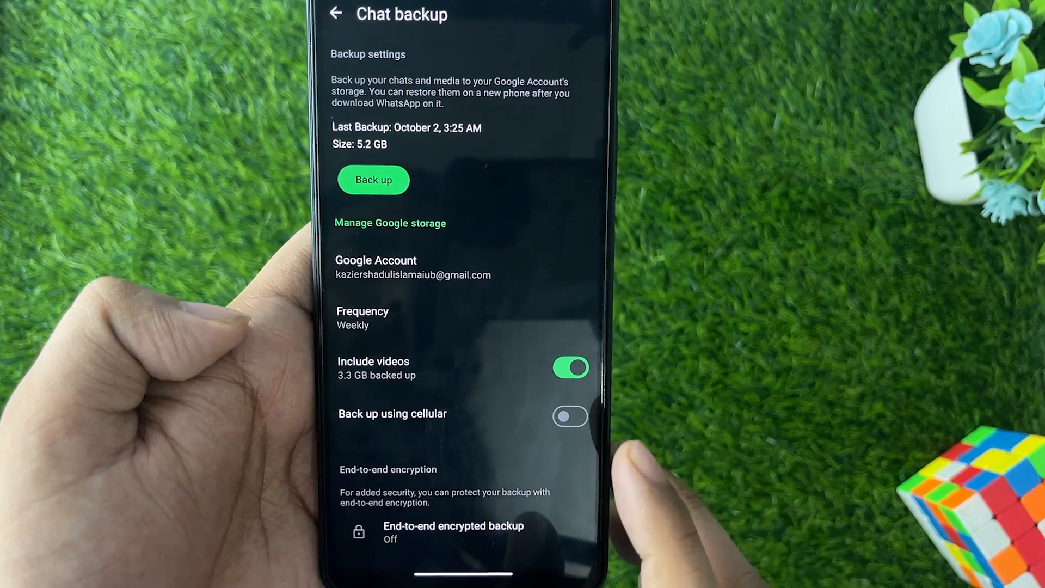
# - Return to Chats settings and go into the Chat history options
pyautogui.click(337, 13)
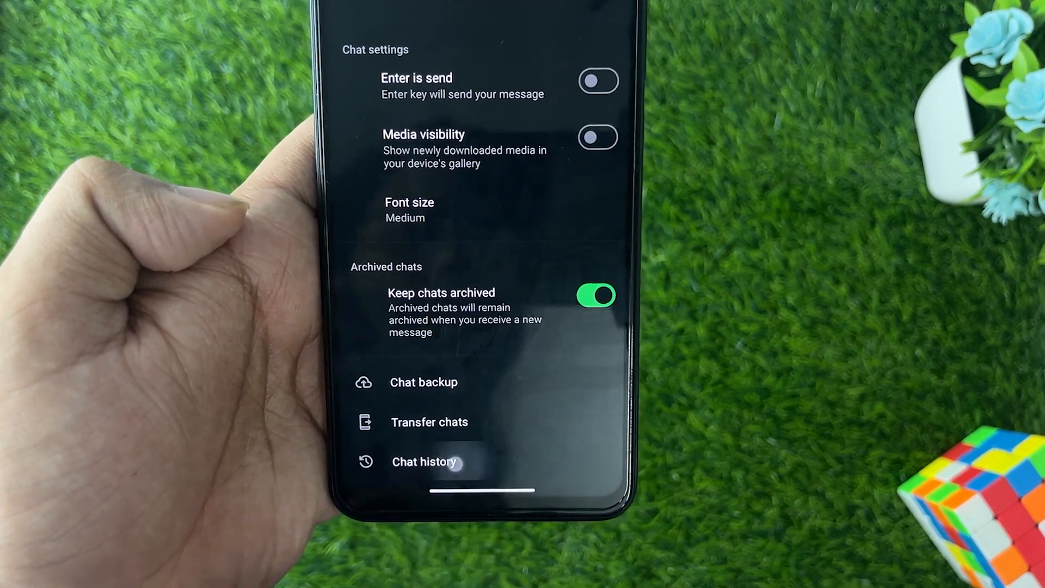
pyautogui.click(424, 462)
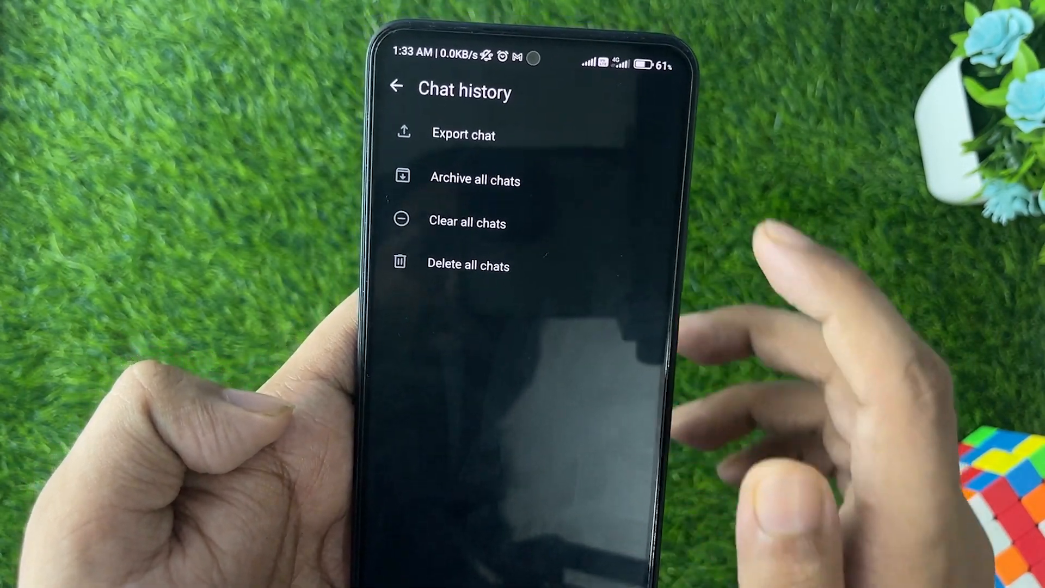
# - Export a chat chosen from the list, choosing Include media
pyautogui.click(463, 134)
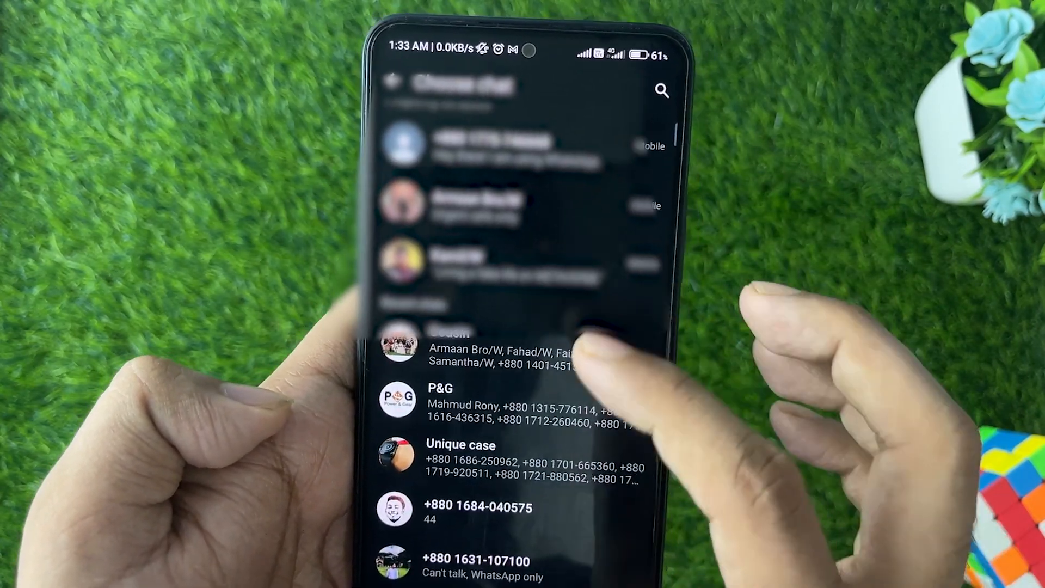
pyautogui.scroll(-3)
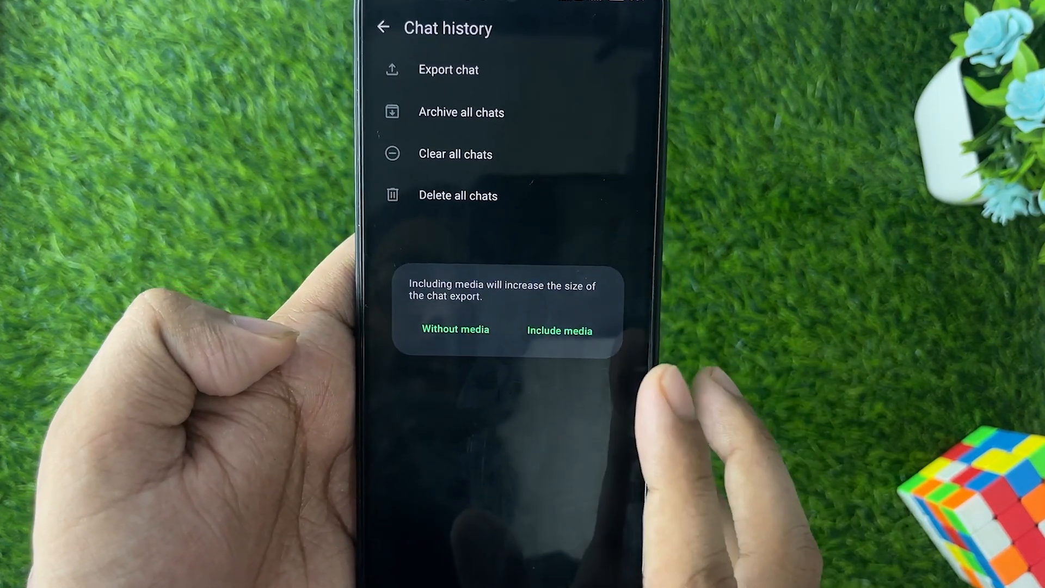
pyautogui.click(455, 329)
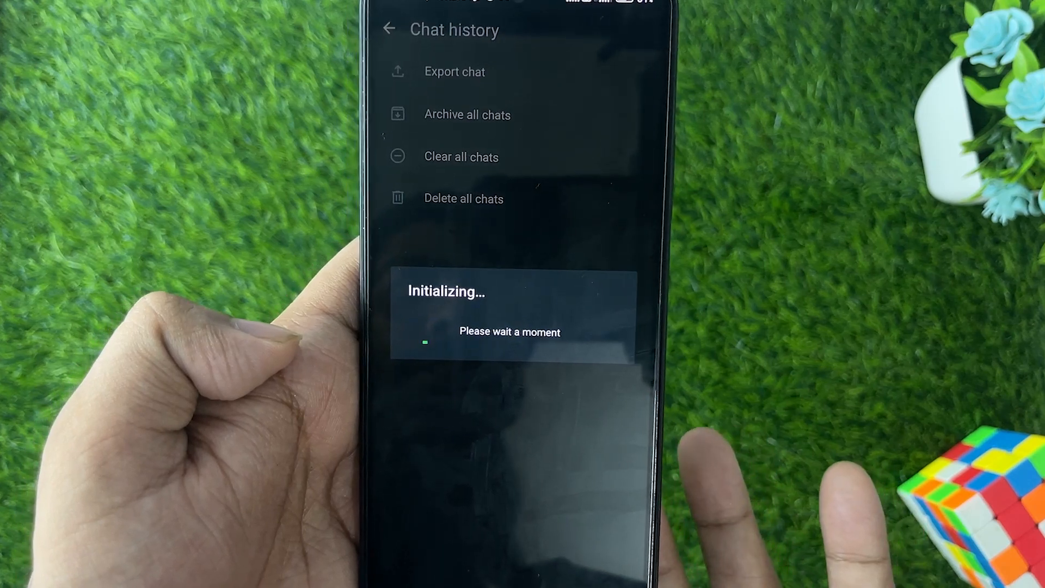